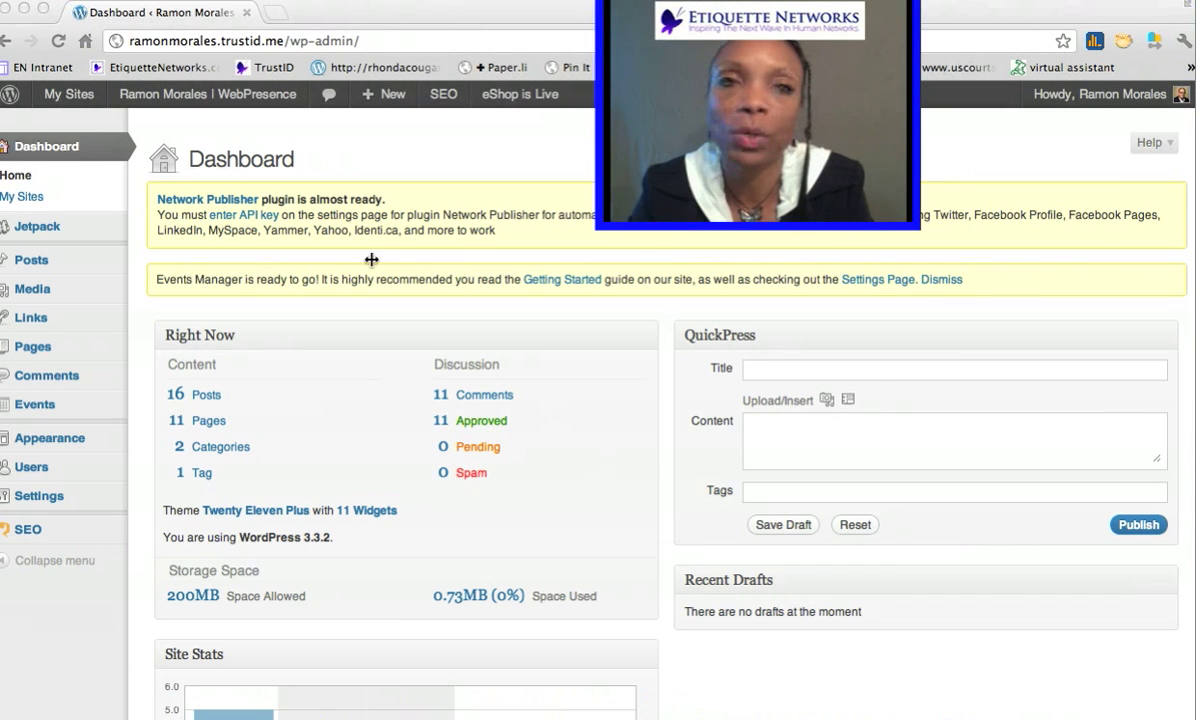
mouse_move(242, 298)
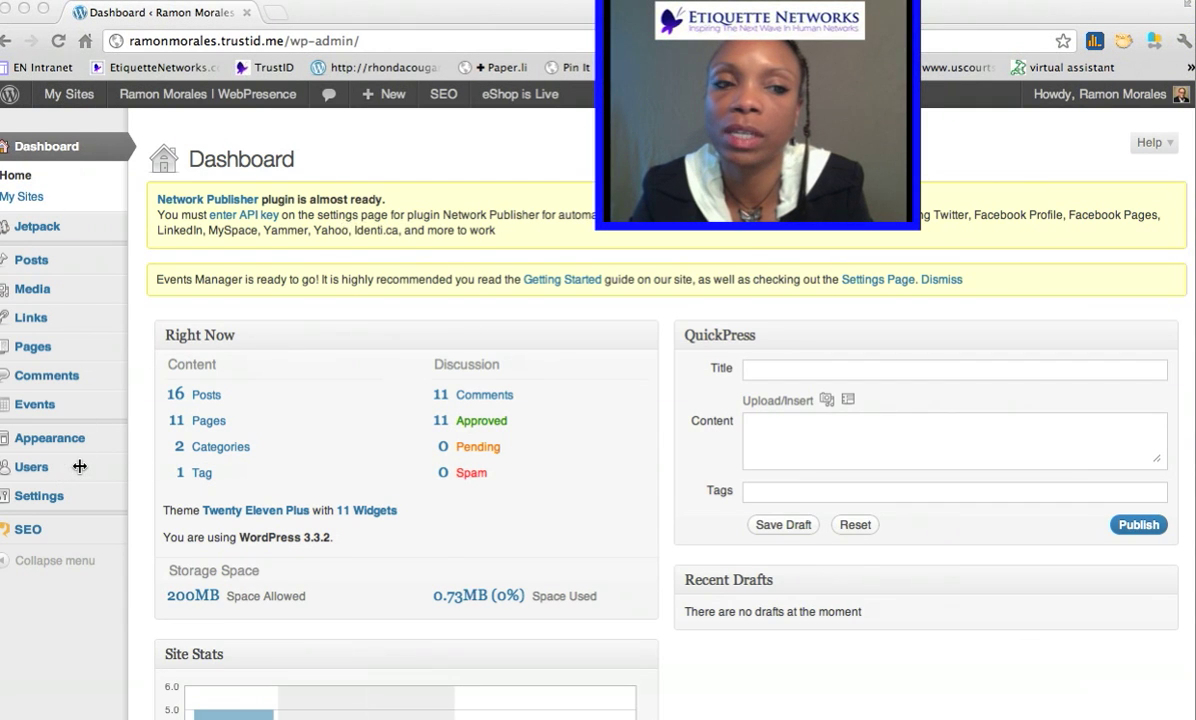
mouse_move(80, 470)
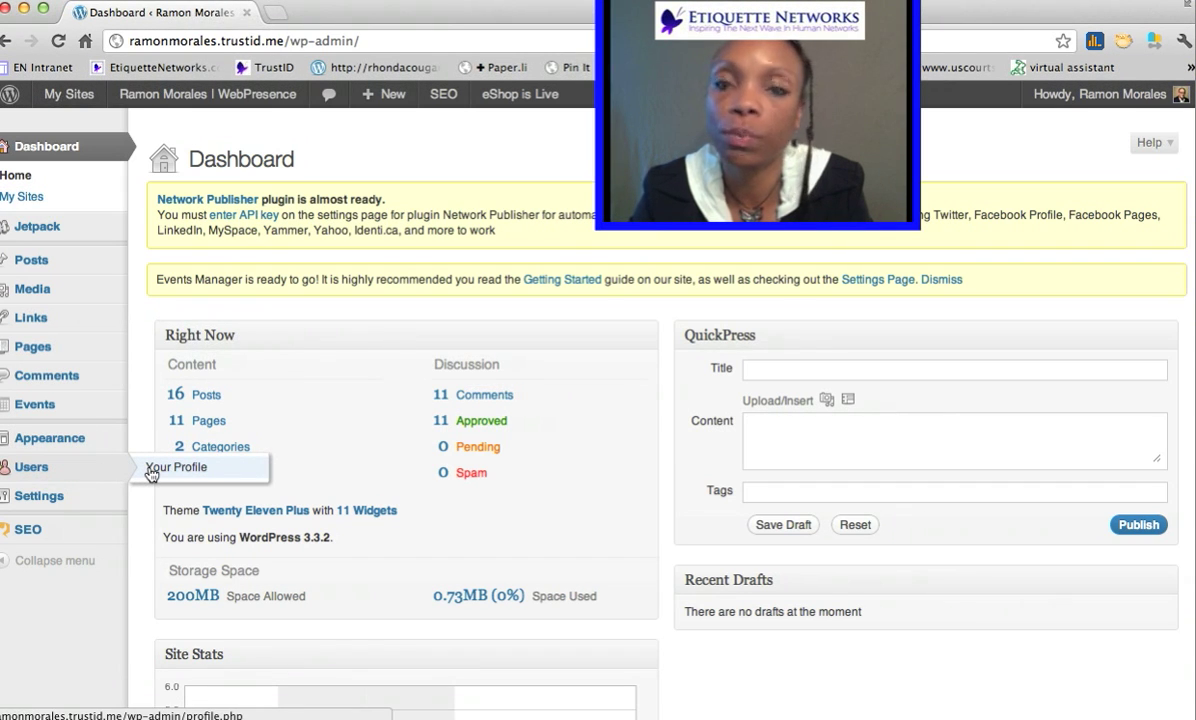
- Open your own profile page from the Users section of the admin sidebar
click(178, 468)
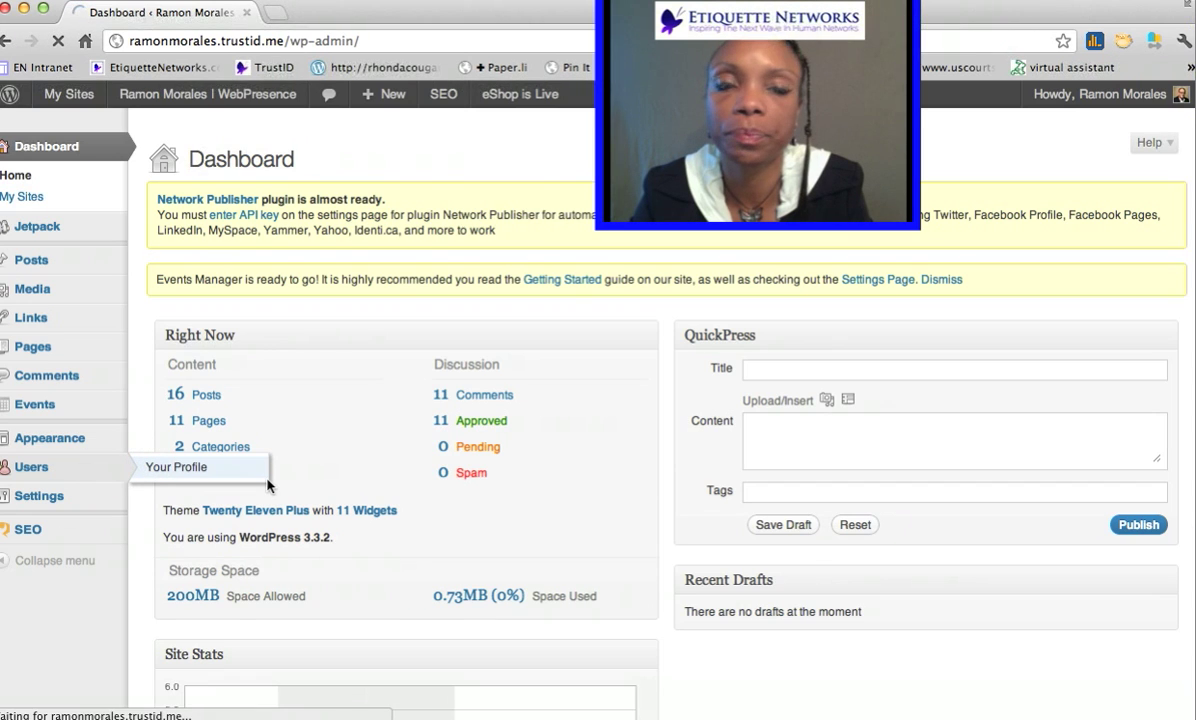
click(176, 468)
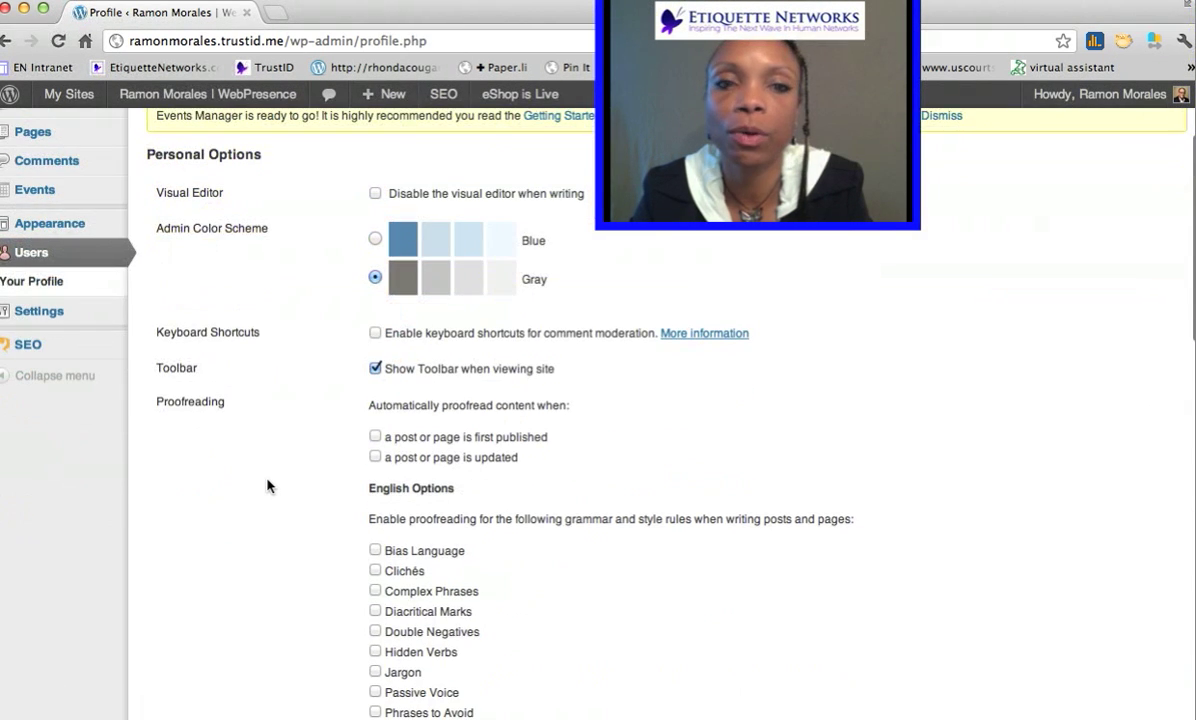
scroll(down, 3)
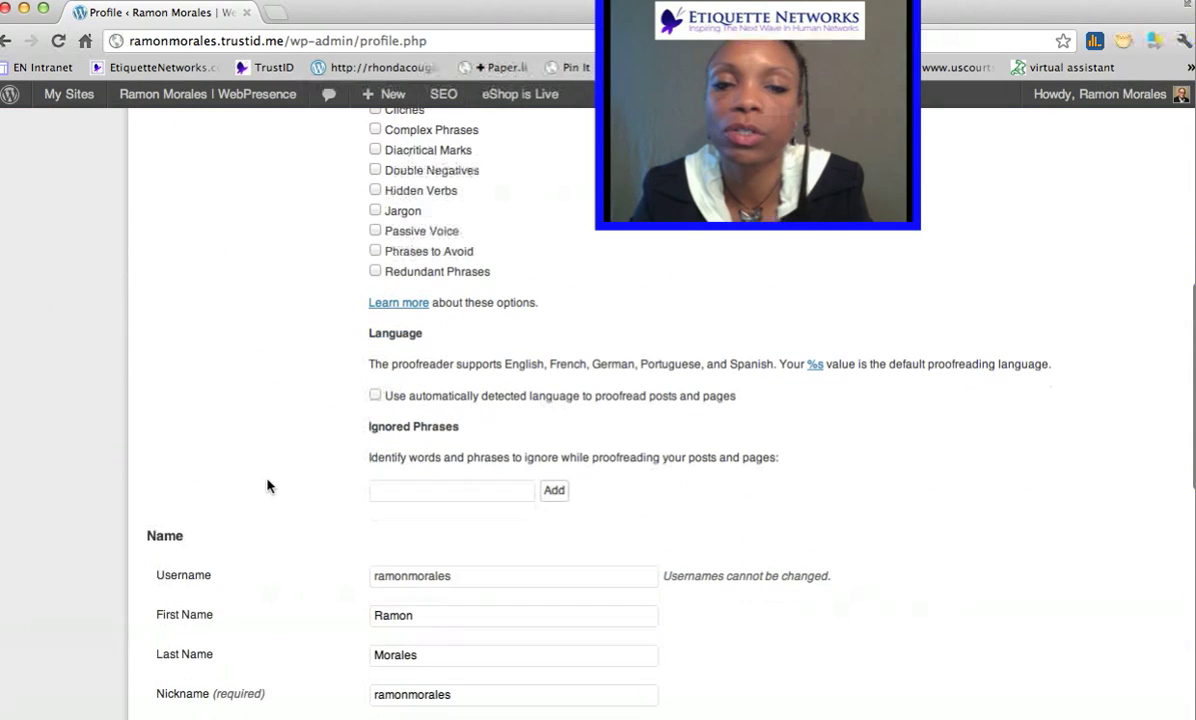
scroll(down, 3)
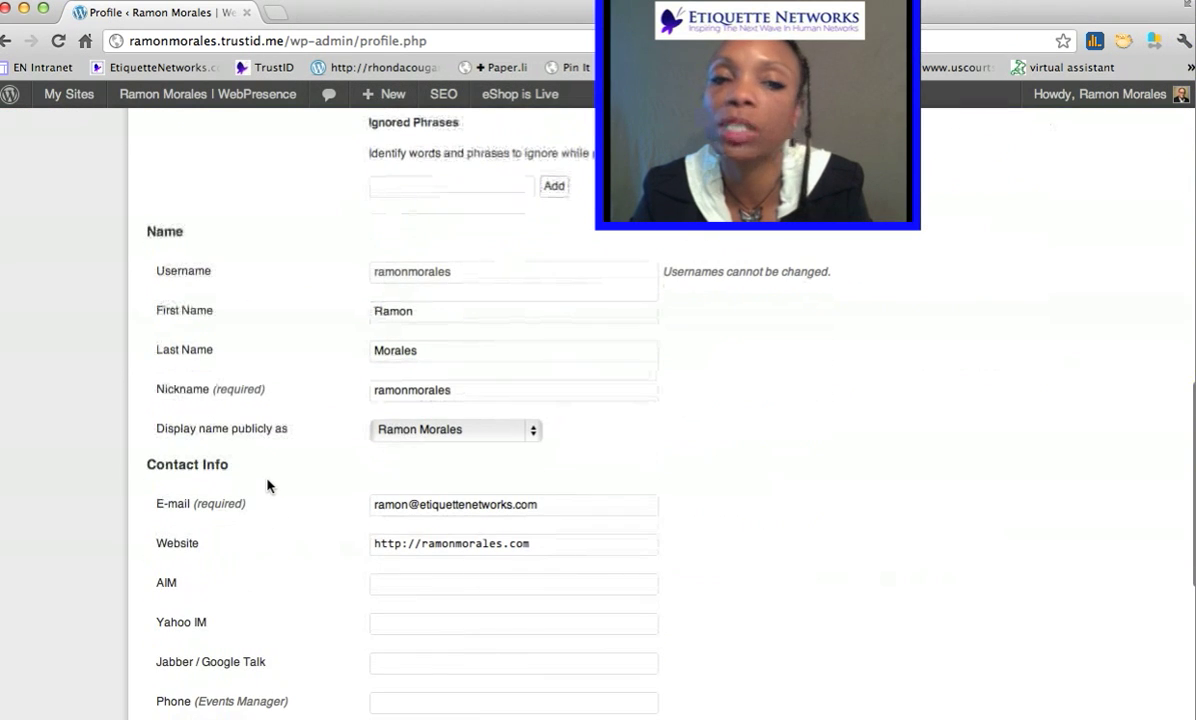
mouse_move(322, 482)
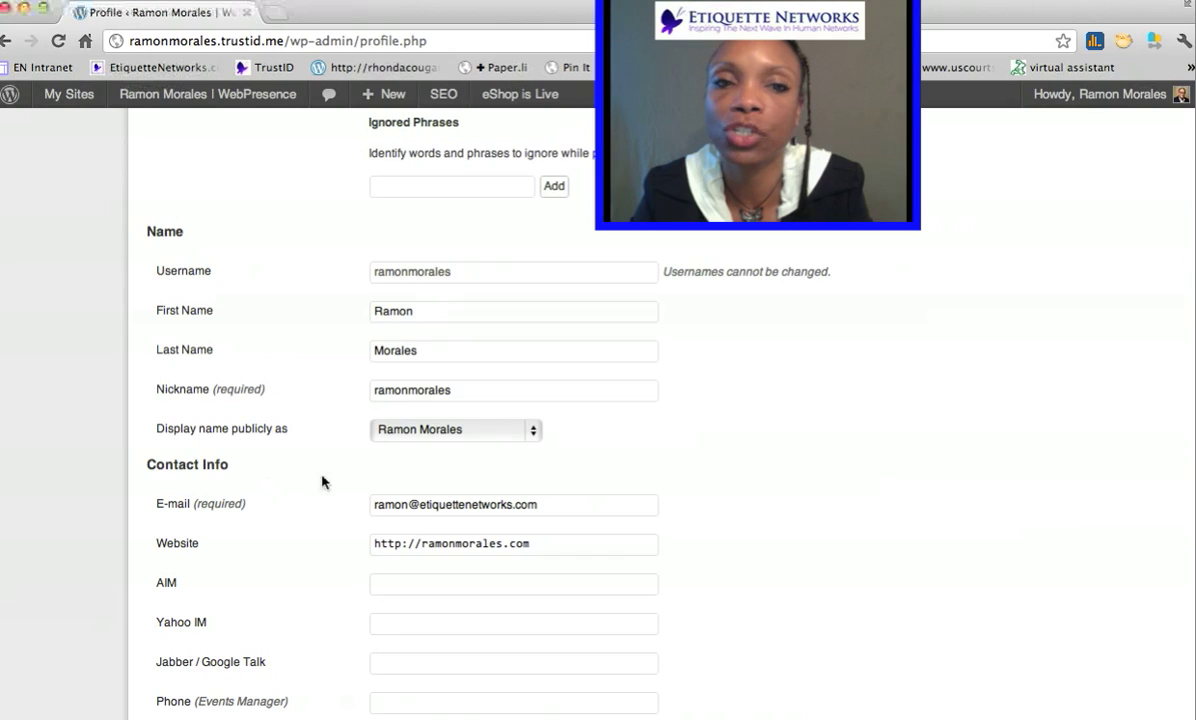
click(456, 428)
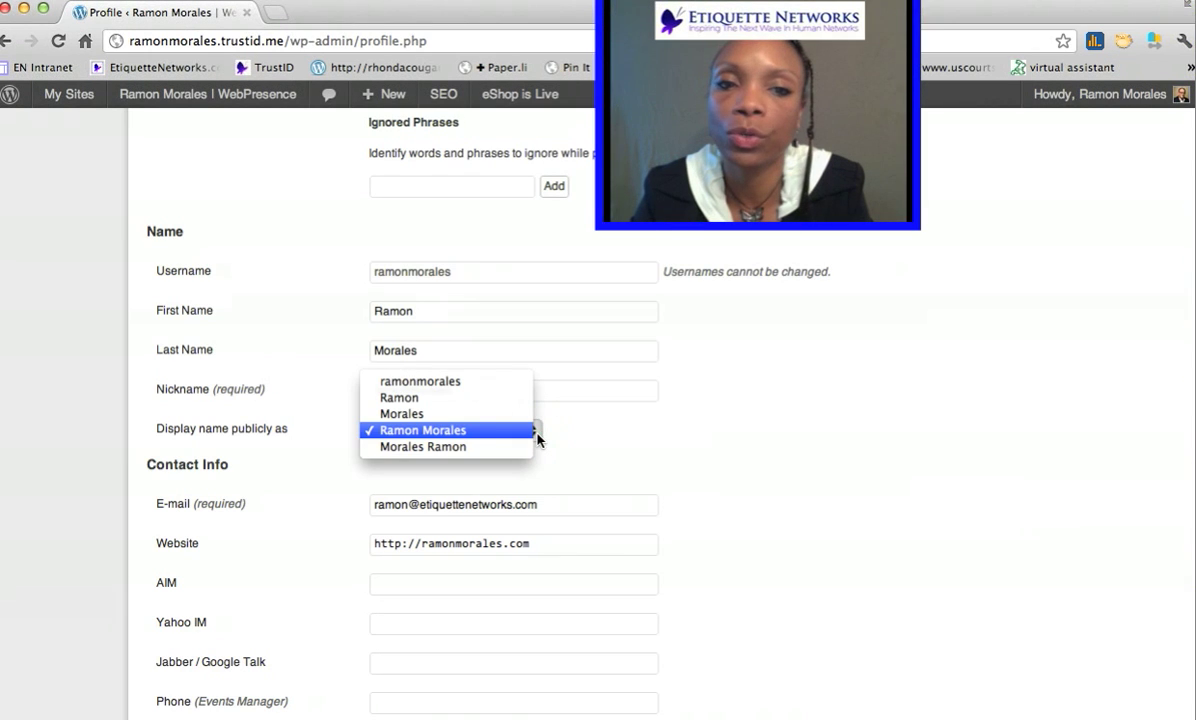
mouse_move(1104, 156)
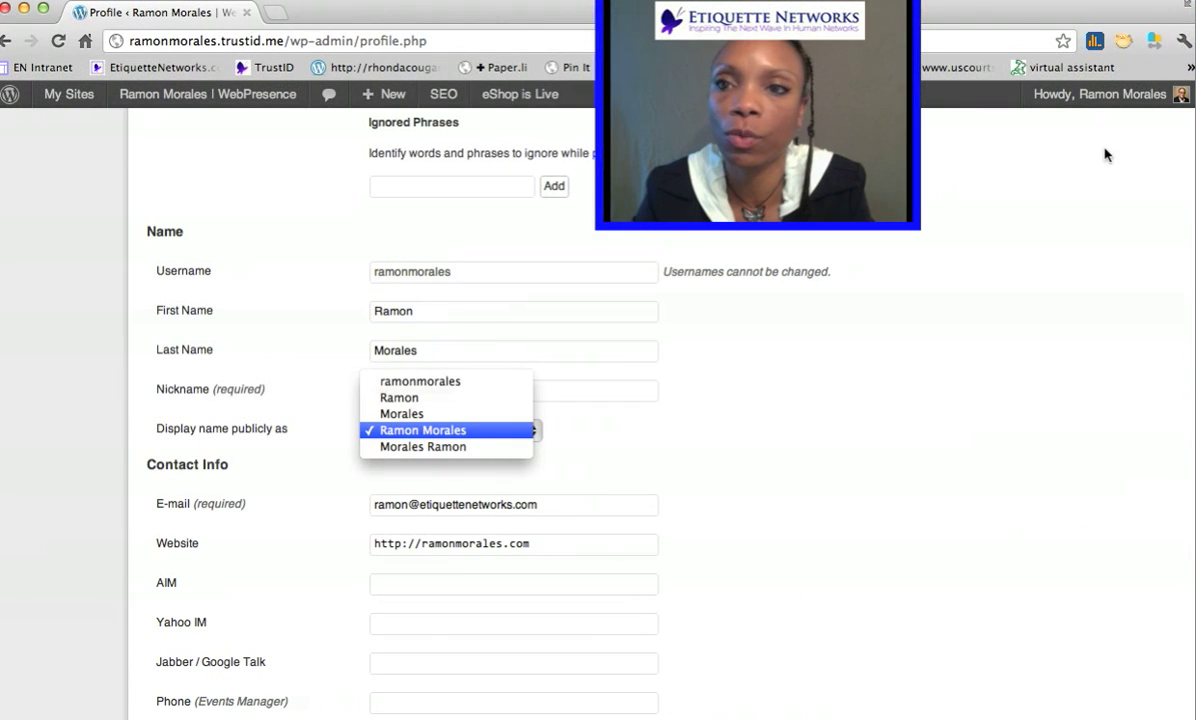
click(422, 428)
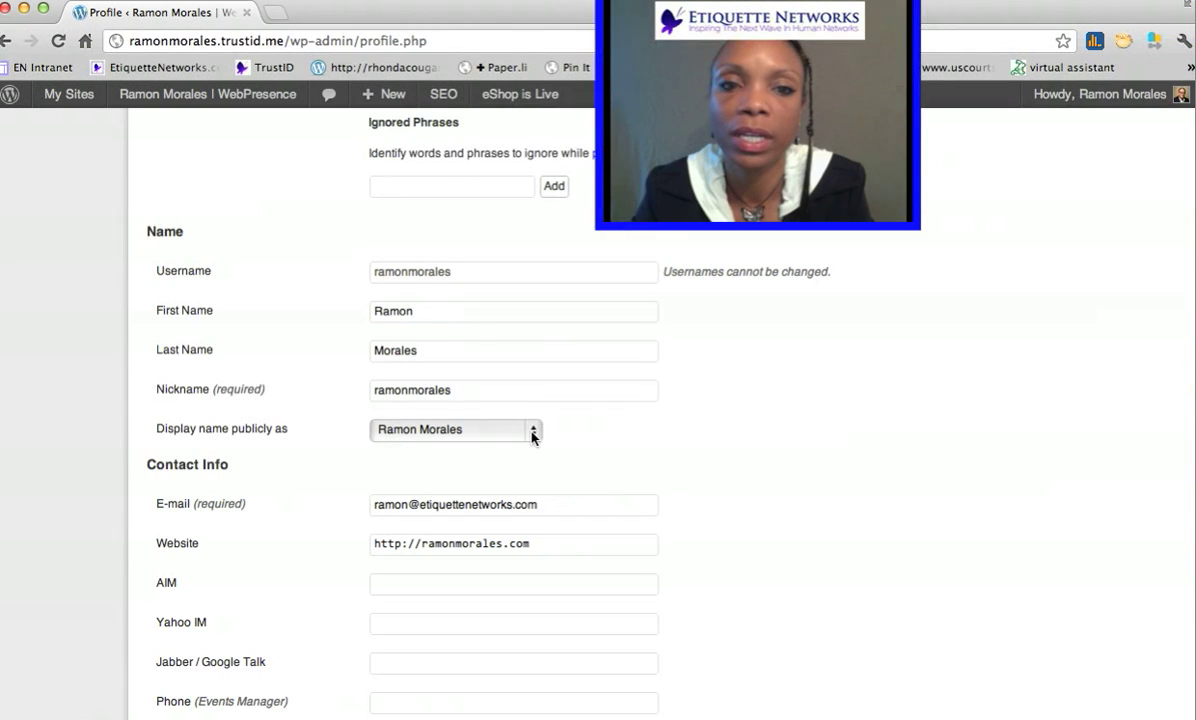
click(532, 428)
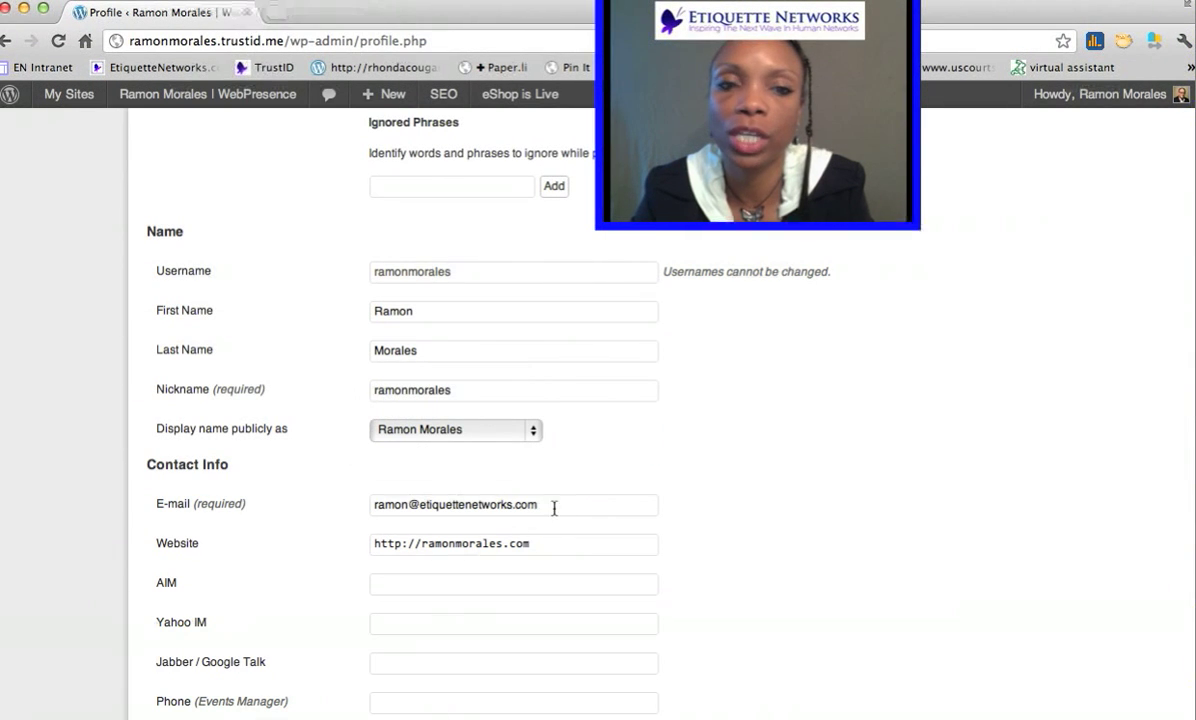
- Enter the new password in both fields and save with Update Profile
scroll(down, 3)
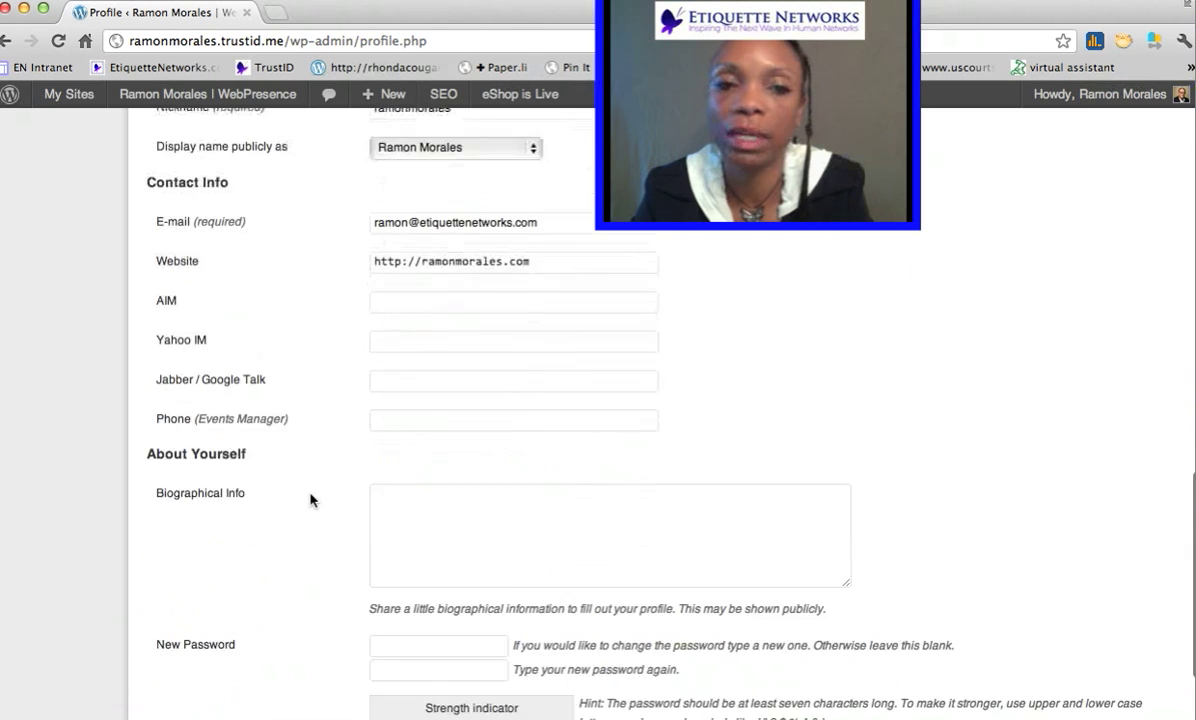
scroll(down, 3)
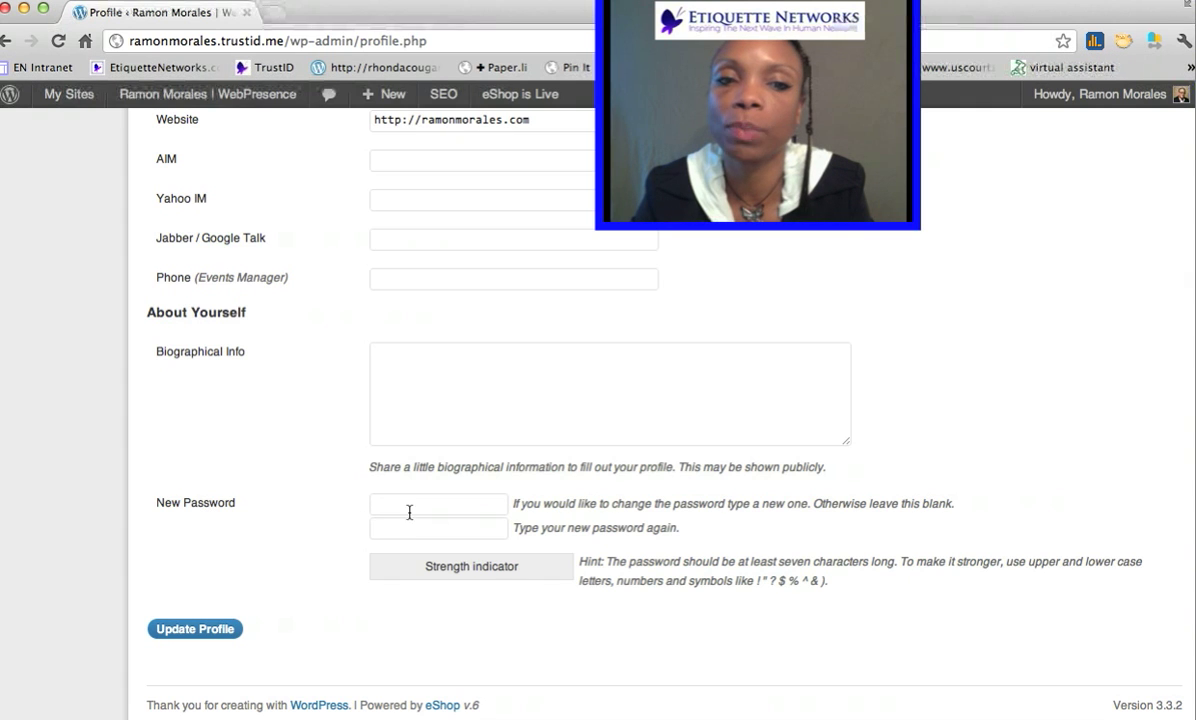
click(438, 504)
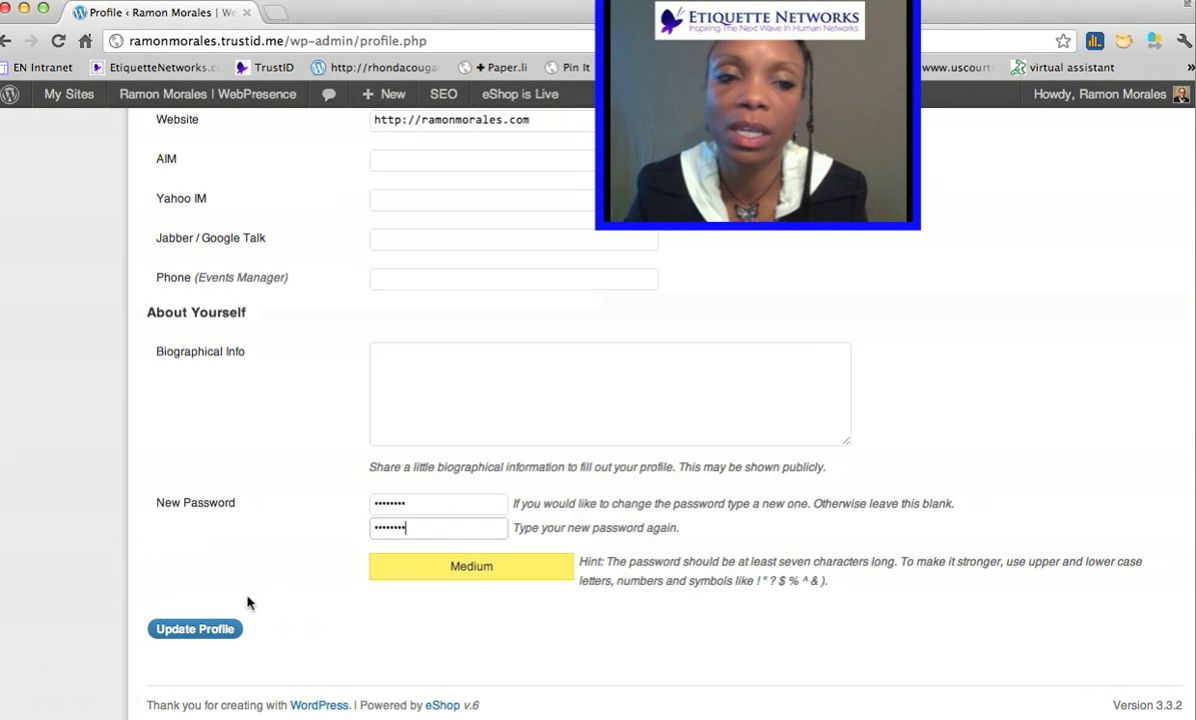
click(196, 628)
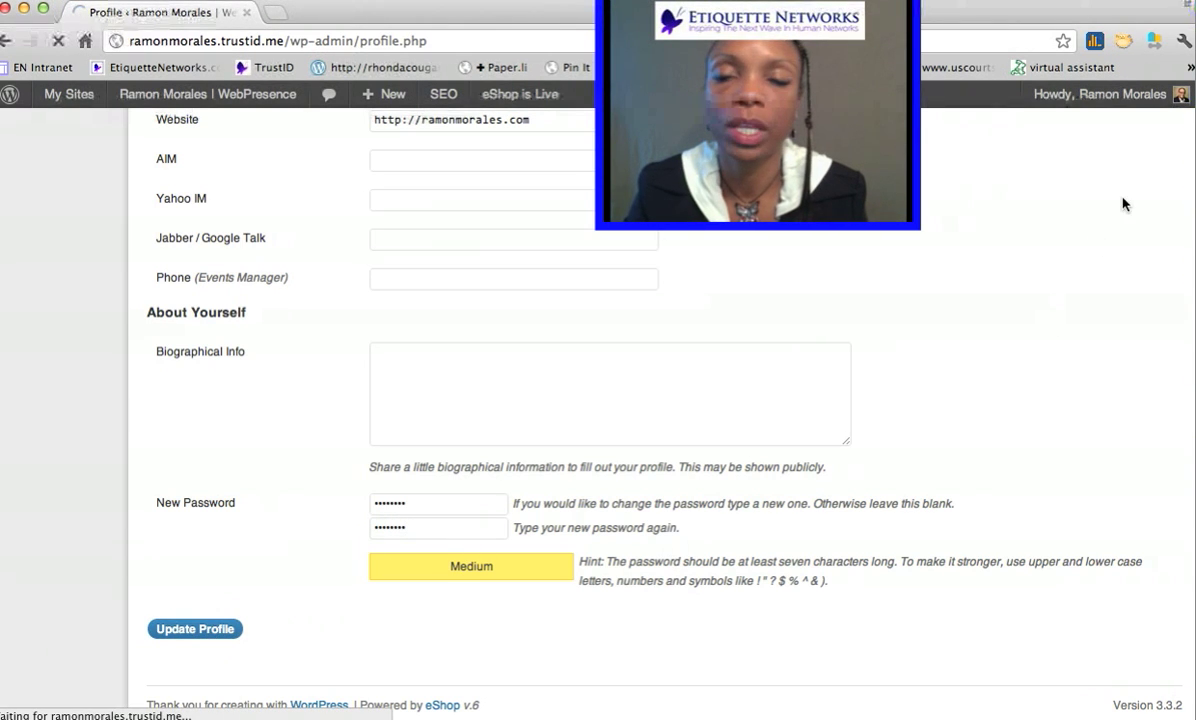
click(196, 628)
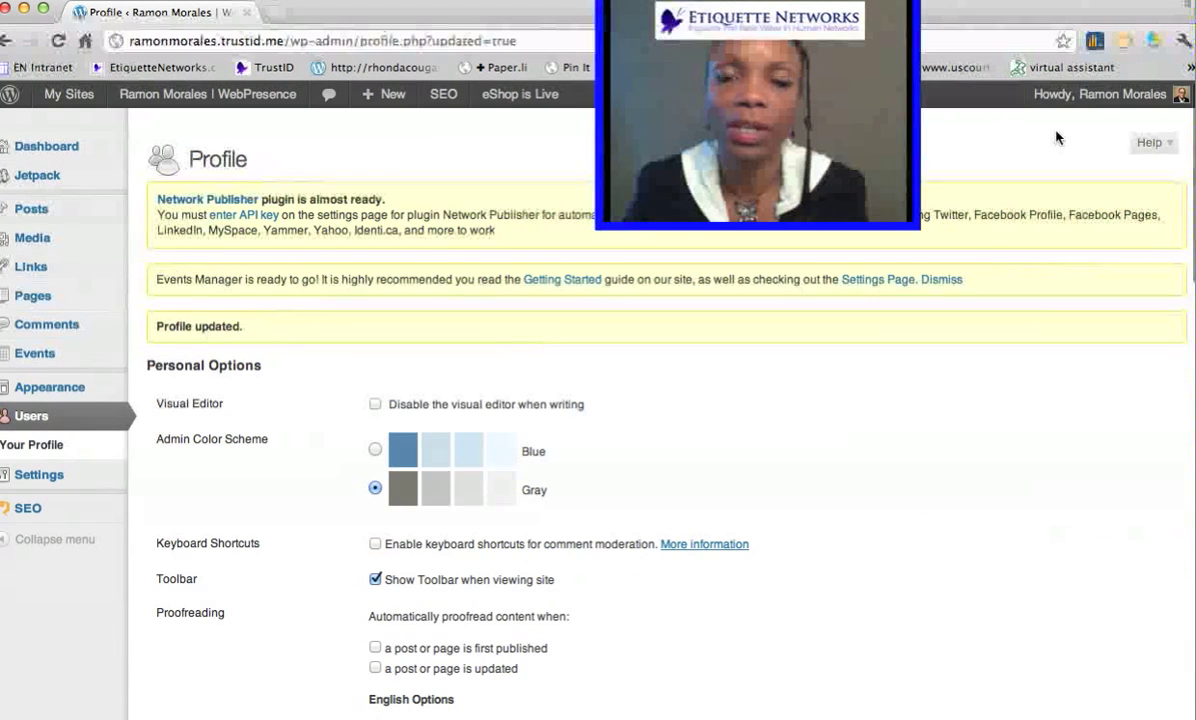
click(1100, 94)
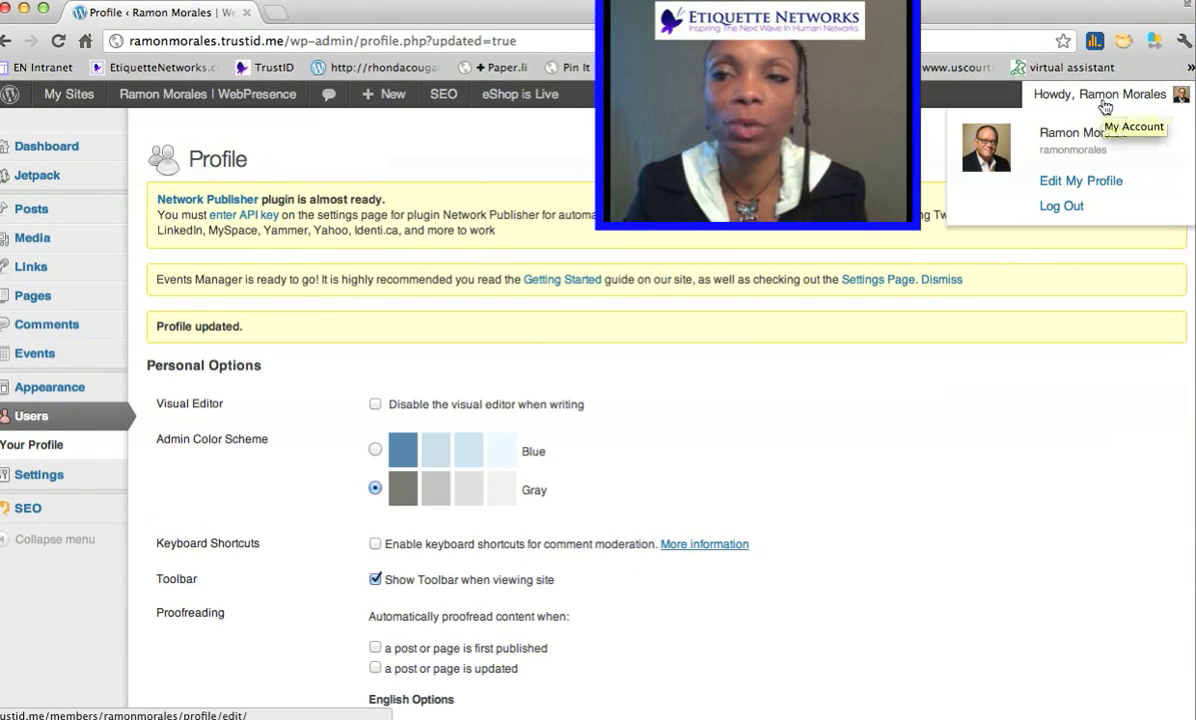
mouse_move(1084, 118)
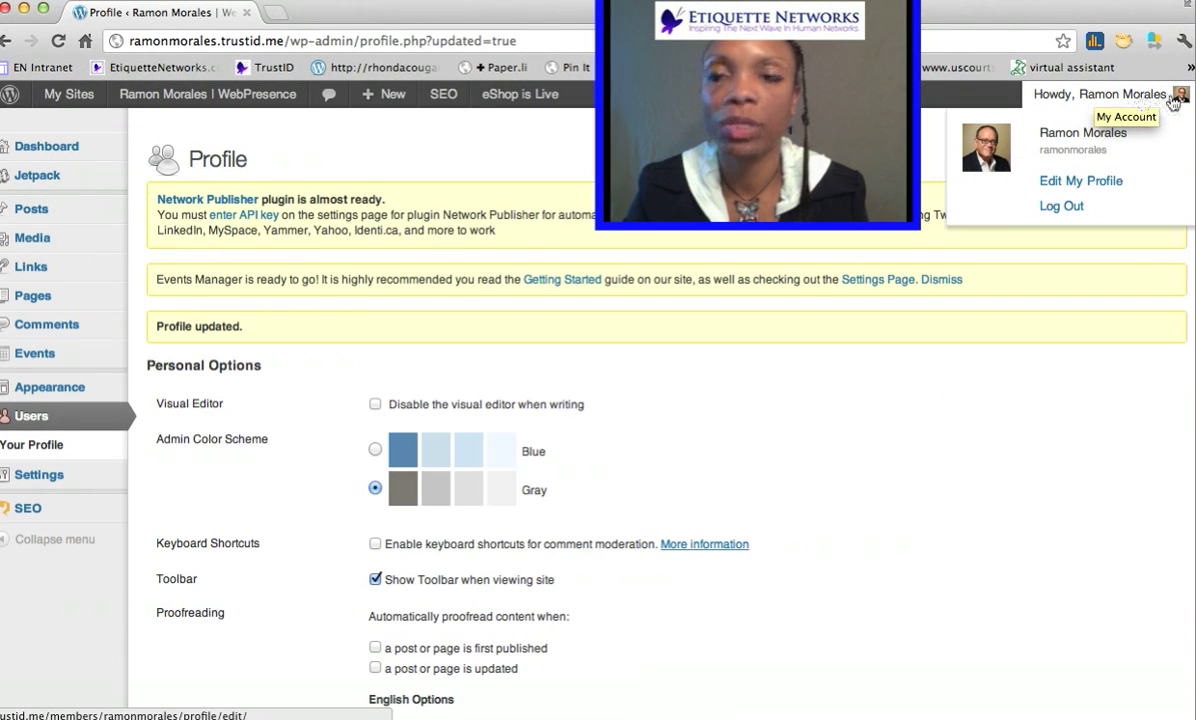
mouse_move(1090, 96)
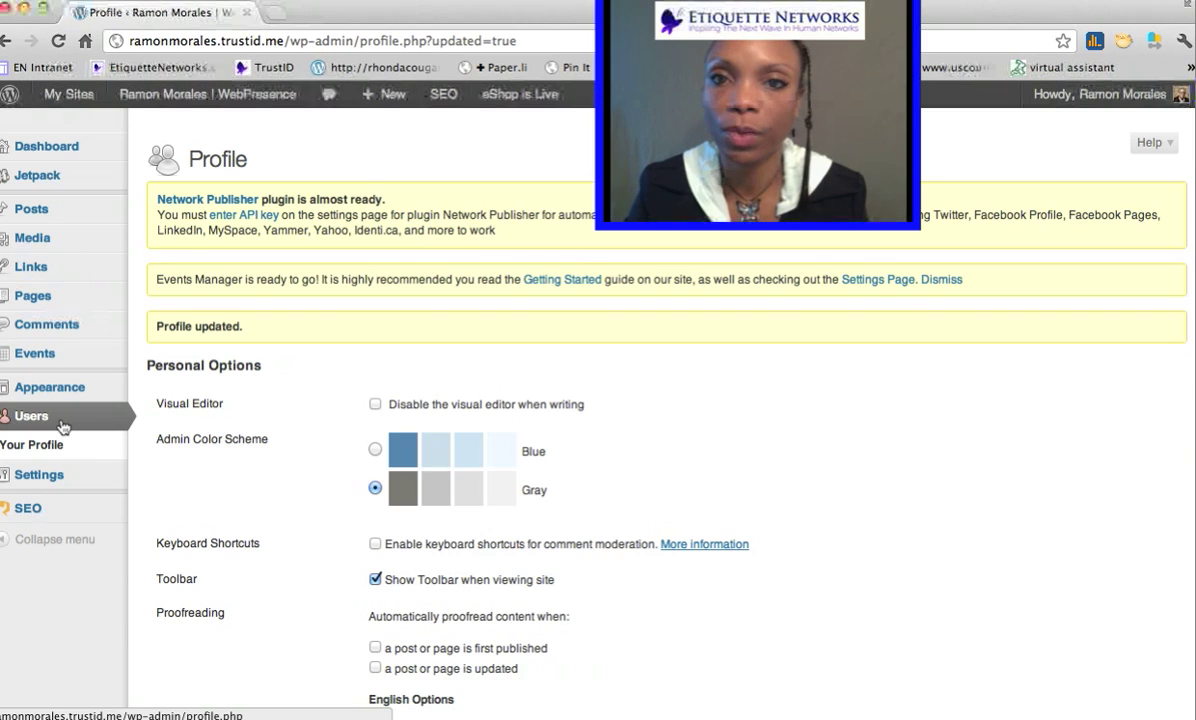
click(1100, 94)
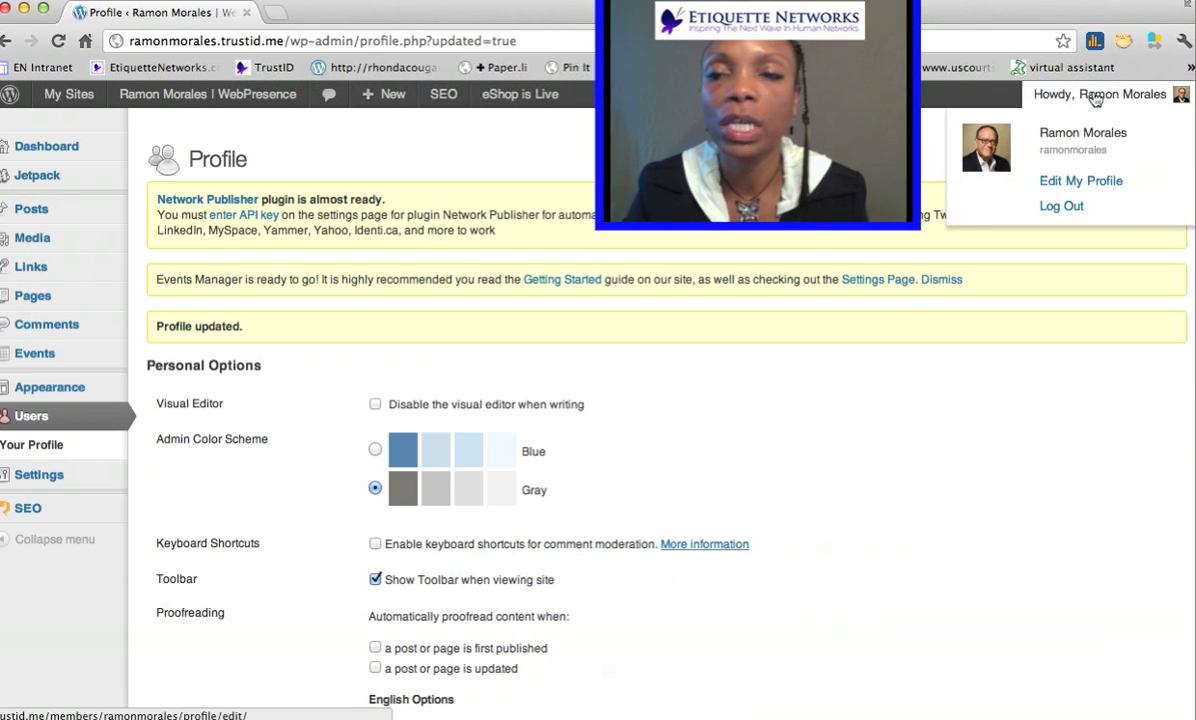